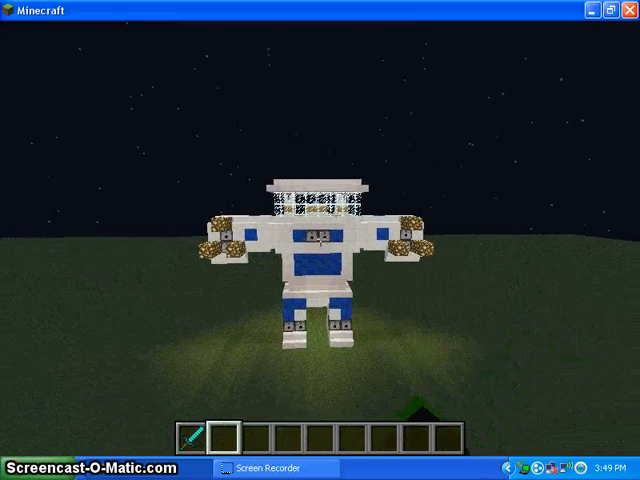
pyautogui.moveTo(320, 240)
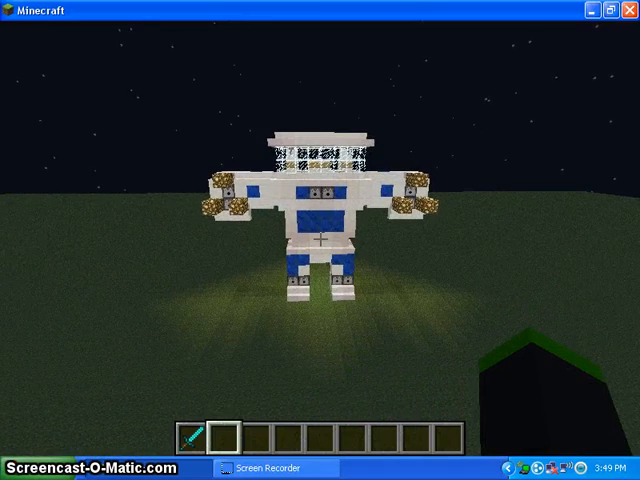
pyautogui.moveTo(320, 240)
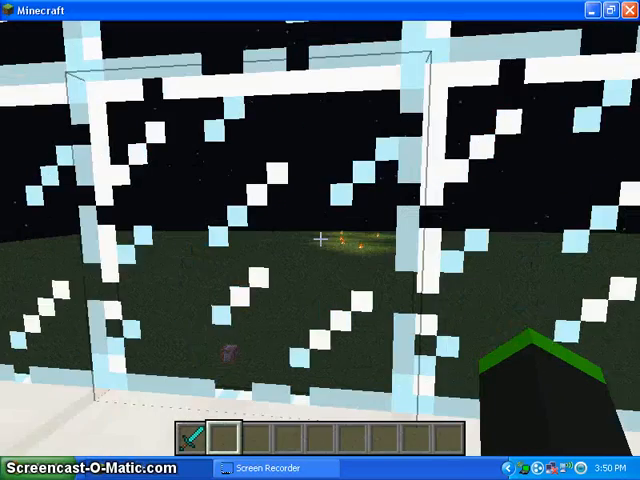
pyautogui.moveTo(320, 240)
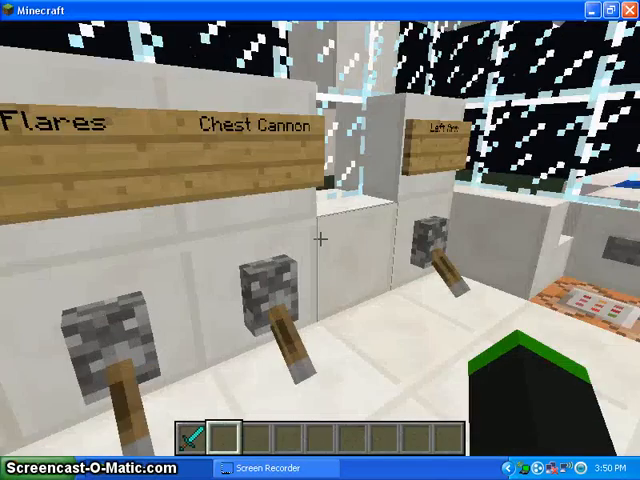
pyautogui.moveTo(320, 240)
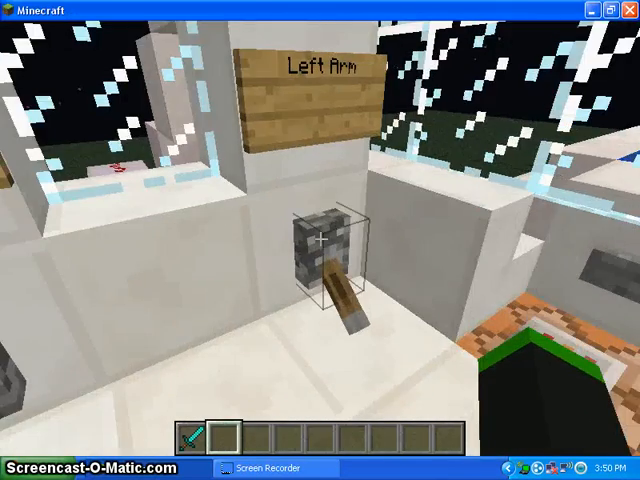
pyautogui.moveTo(320, 240)
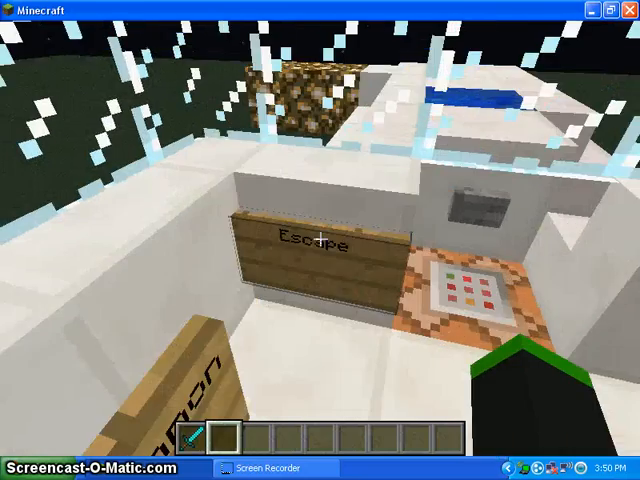
pyautogui.moveTo(320, 240)
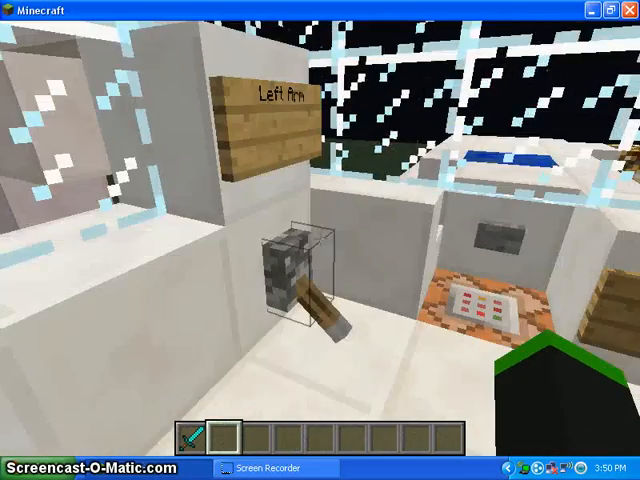
pyautogui.moveTo(320, 240)
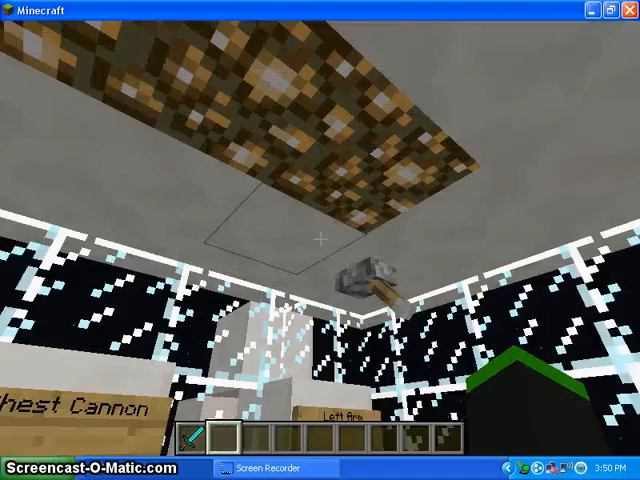
pyautogui.moveTo(320, 240)
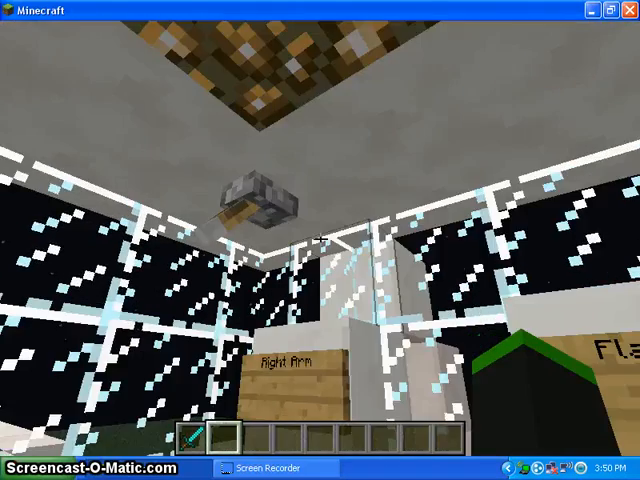
pyautogui.moveTo(320, 240)
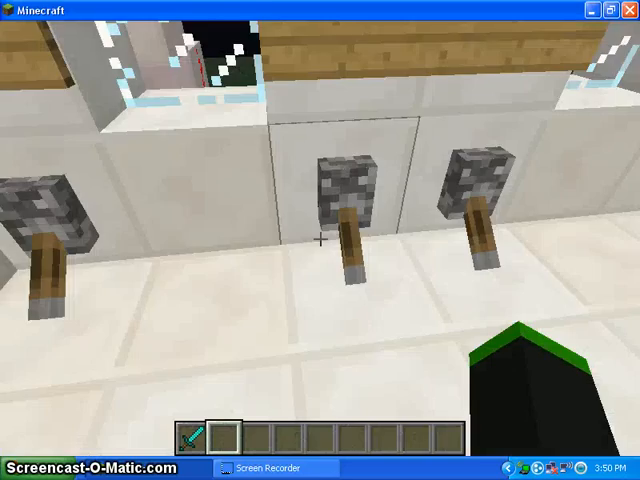
pyautogui.moveTo(320, 240)
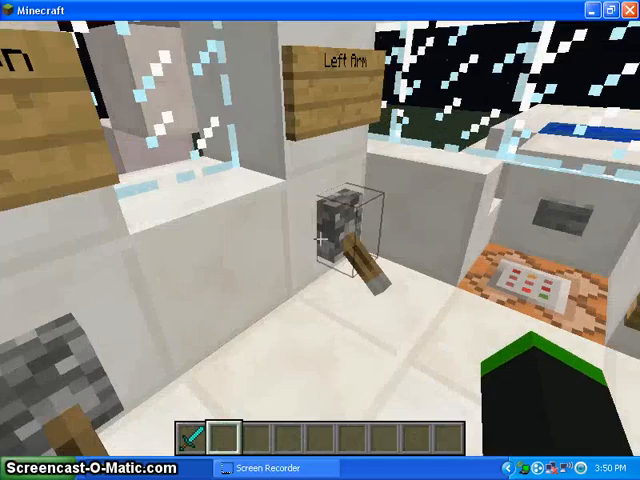
pyautogui.moveTo(320, 240)
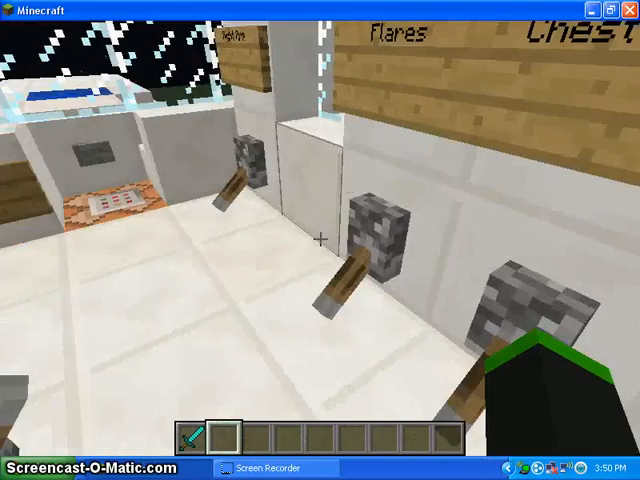
pyautogui.moveTo(320, 240)
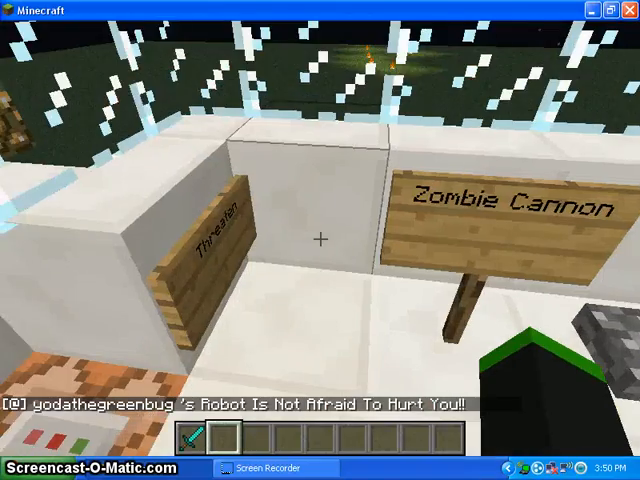
# Briefly pause with the Game menu, then return to the game inside the cockpit
pyautogui.press('Escape')
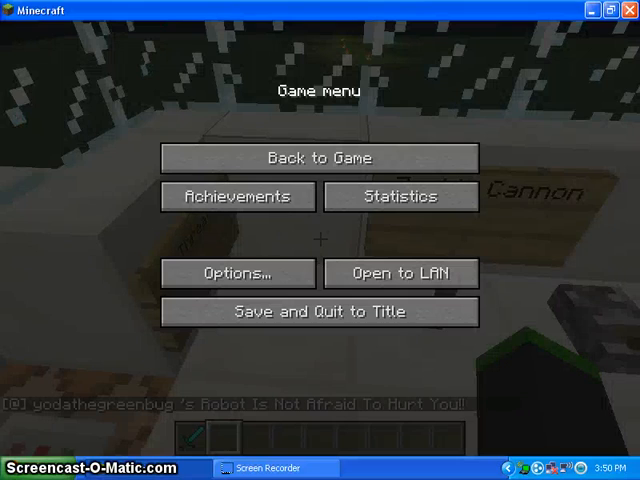
pyautogui.click(318, 156)
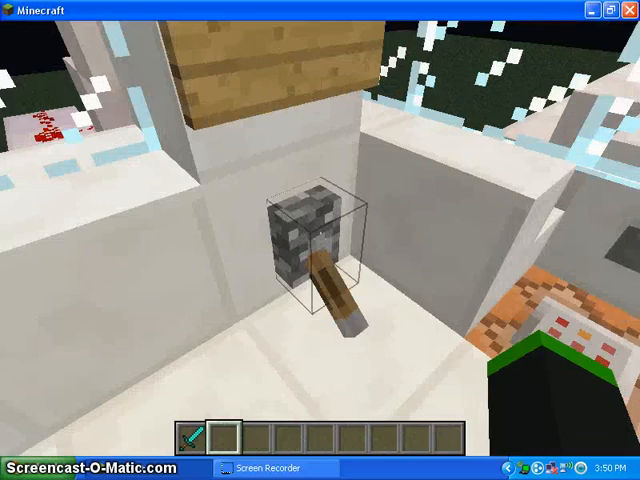
pyautogui.moveTo(320, 240)
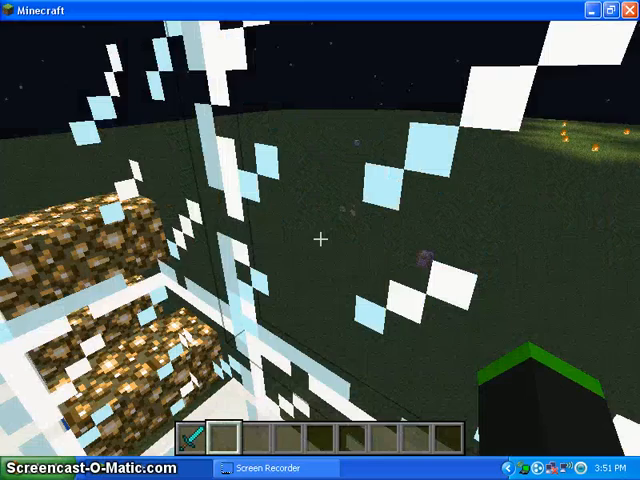
pyautogui.moveTo(320, 240)
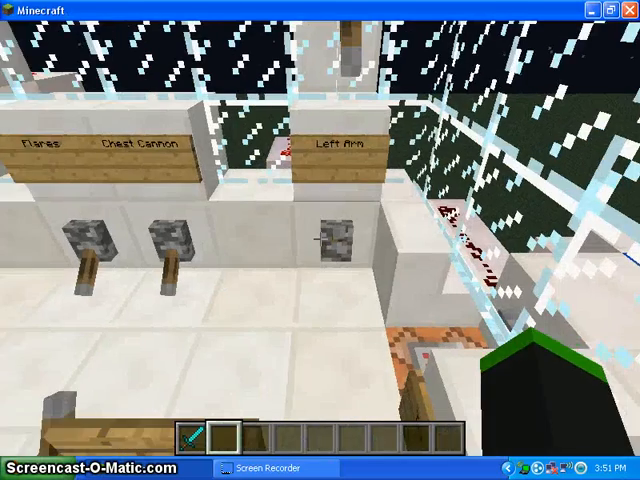
pyautogui.moveTo(320, 240)
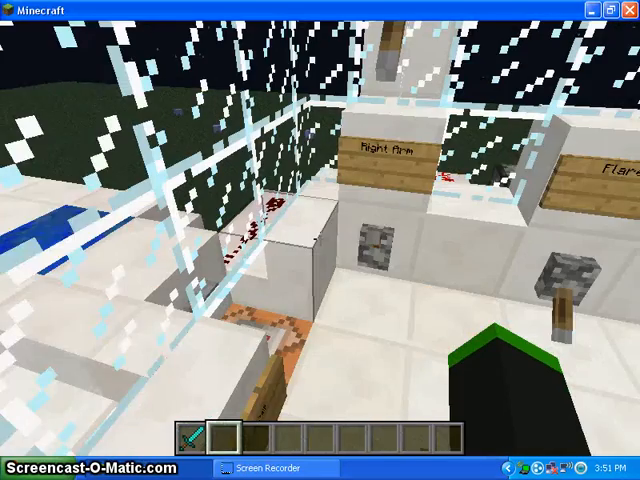
pyautogui.moveTo(320, 240)
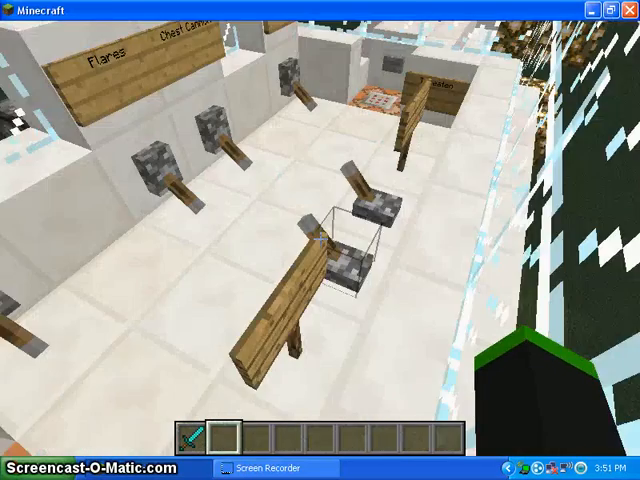
pyautogui.press('Escape')
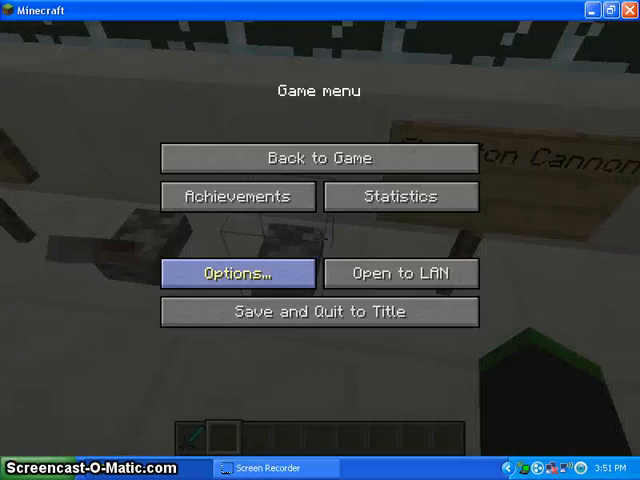
pyautogui.click(236, 272)
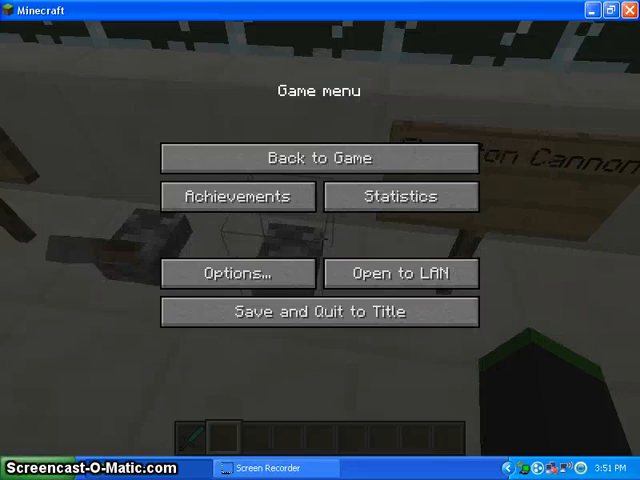
pyautogui.click(318, 156)
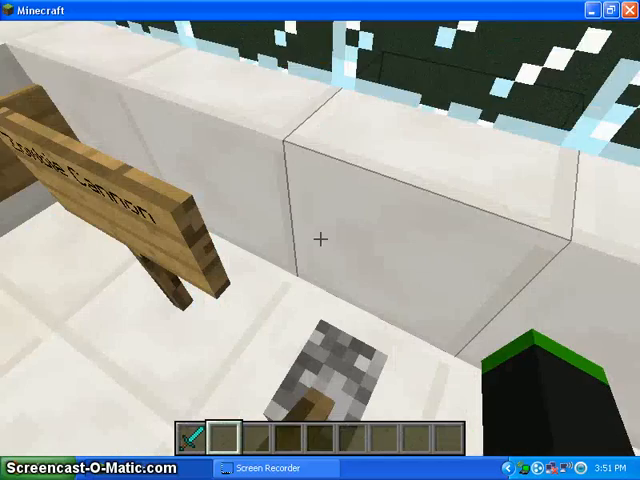
pyautogui.moveTo(320, 240)
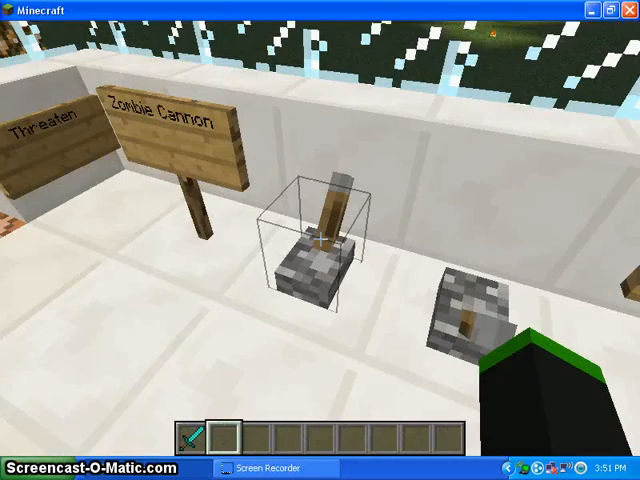
pyautogui.moveTo(320, 240)
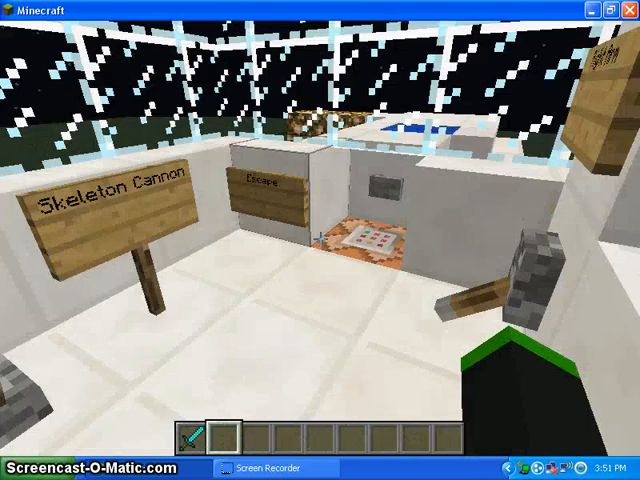
pyautogui.moveTo(320, 240)
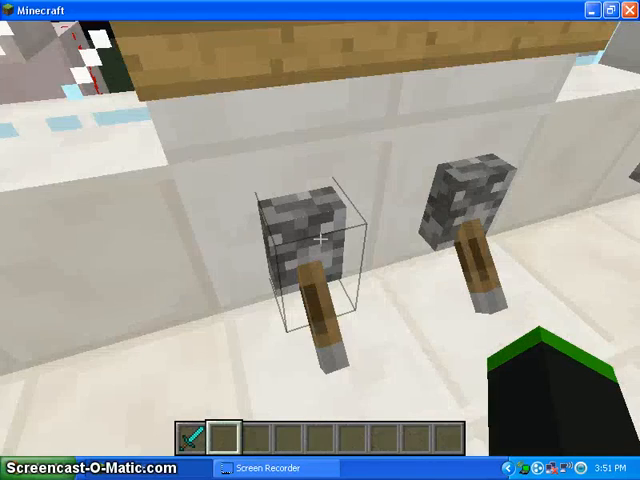
pyautogui.moveTo(320, 240)
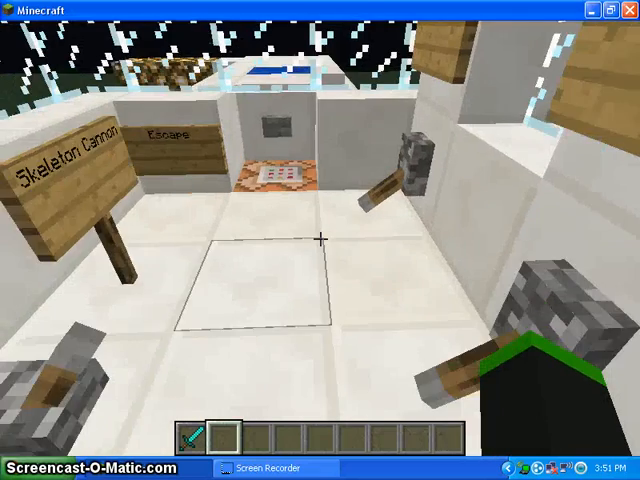
pyautogui.moveTo(320, 240)
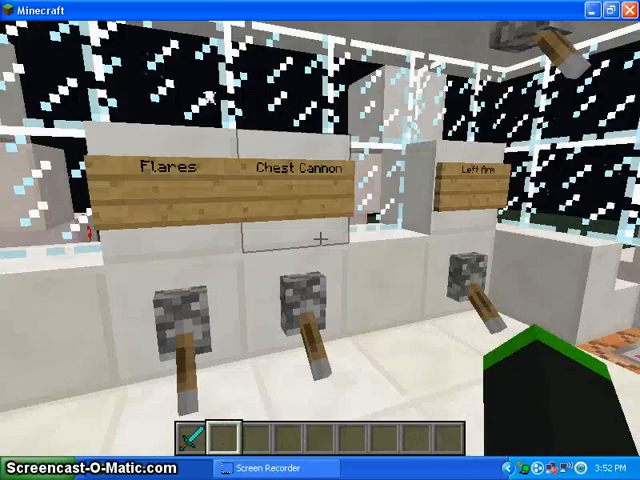
pyautogui.moveTo(320, 240)
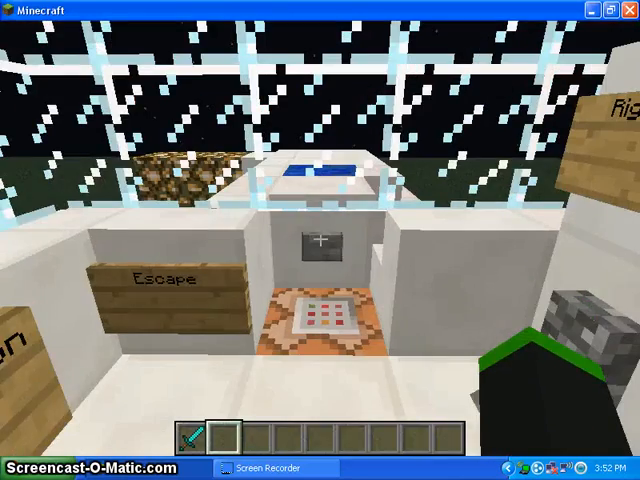
pyautogui.press('Escape')
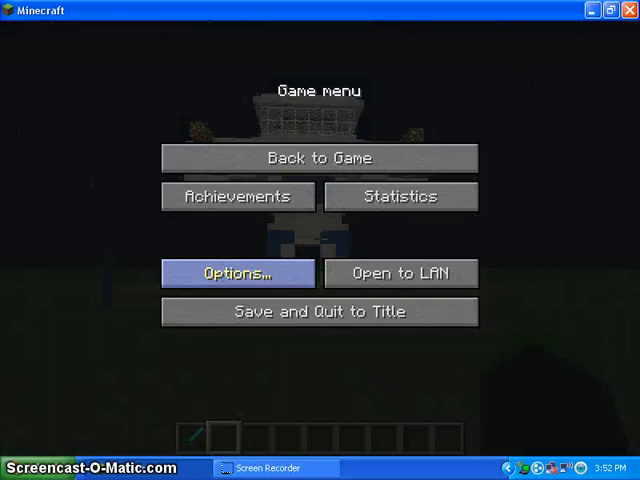
pyautogui.click(238, 272)
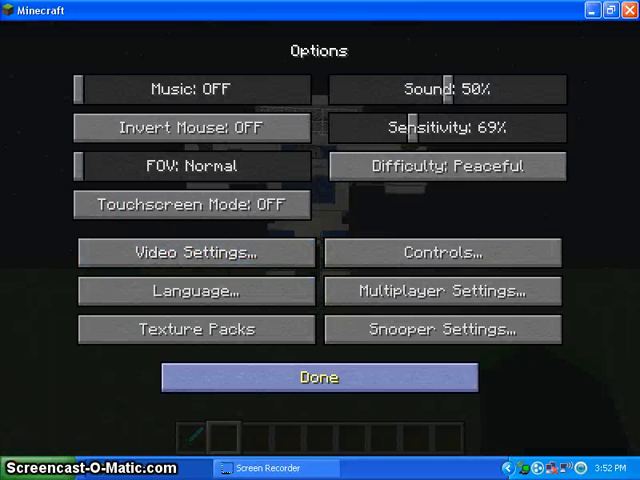
pyautogui.click(318, 376)
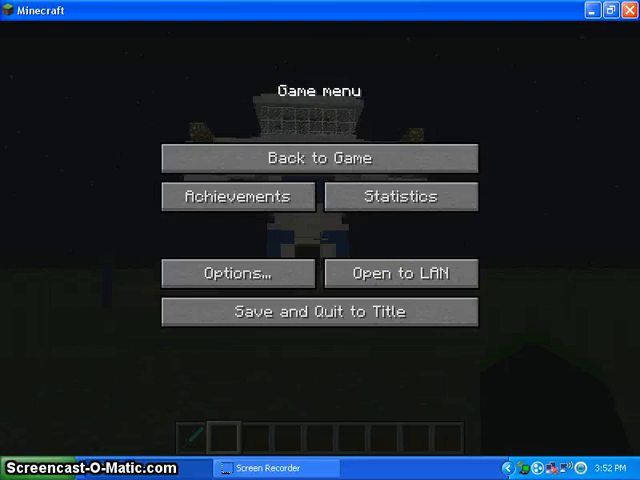
pyautogui.click(316, 156)
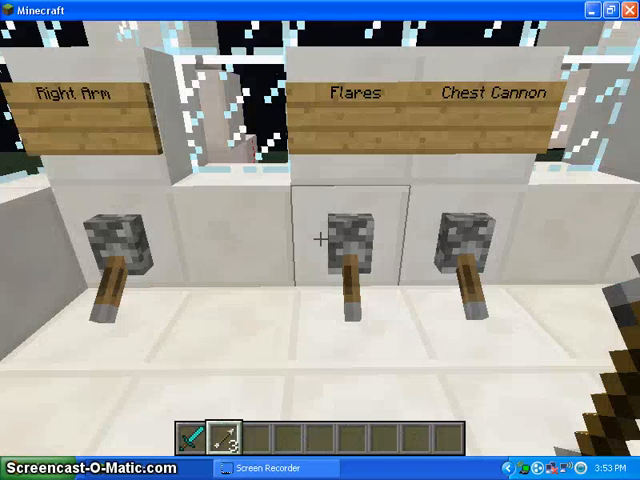
pyautogui.moveTo(320, 240)
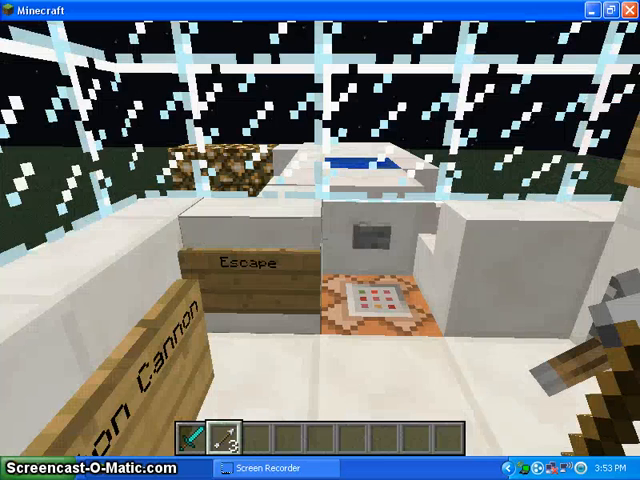
pyautogui.moveTo(320, 240)
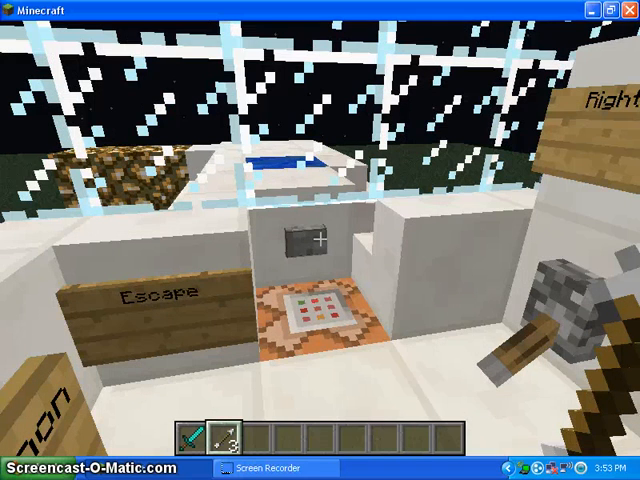
pyautogui.moveTo(320, 240)
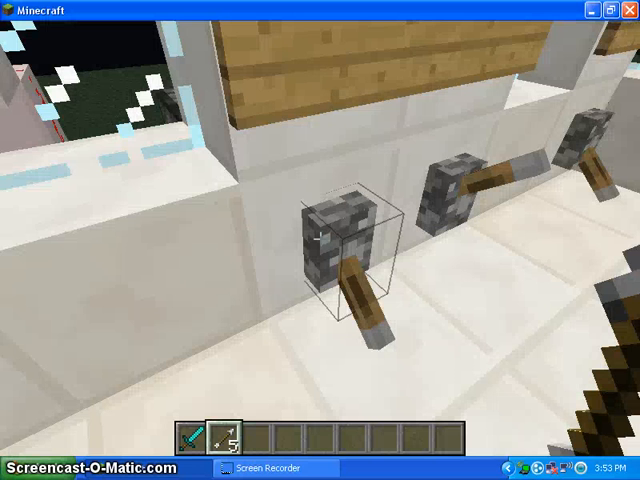
pyautogui.moveTo(320, 240)
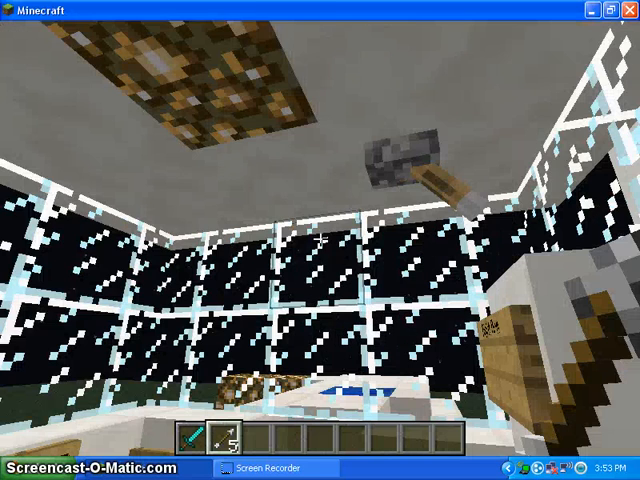
pyautogui.moveTo(320, 240)
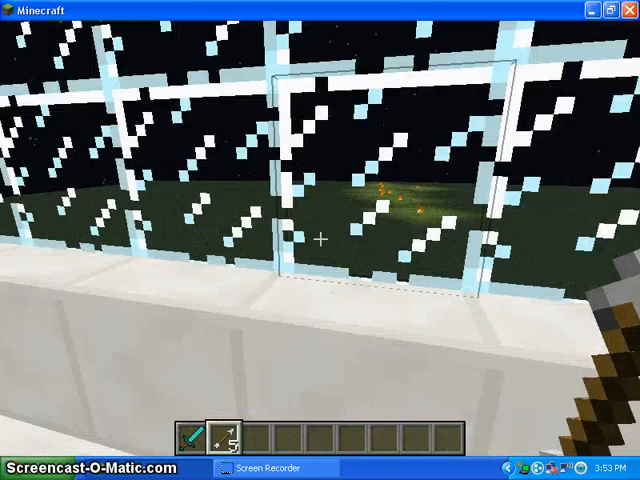
pyautogui.moveTo(320, 240)
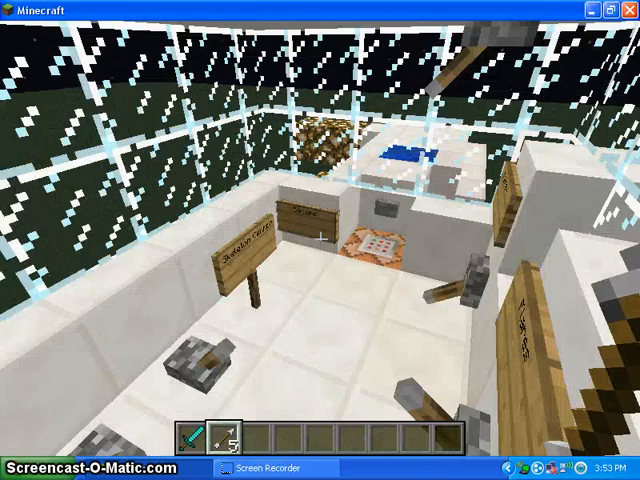
pyautogui.moveTo(320, 240)
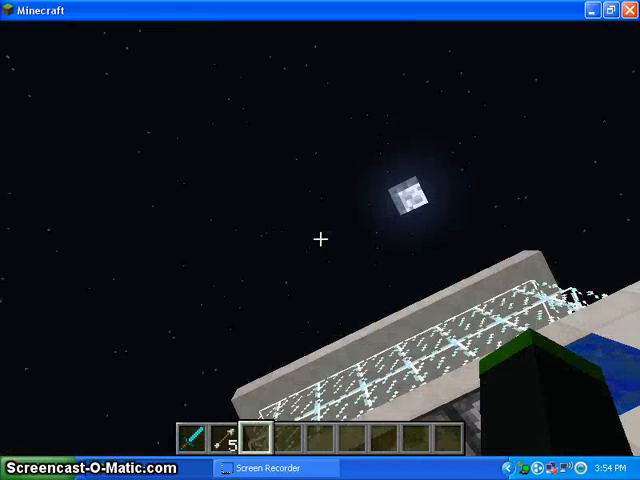
pyautogui.moveTo(320, 240)
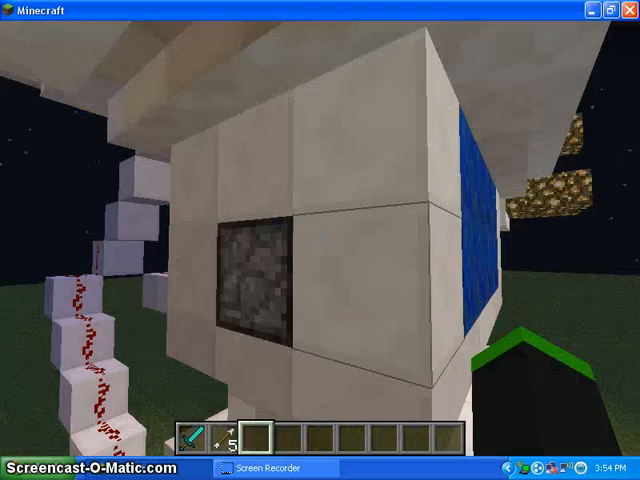
pyautogui.moveTo(320, 240)
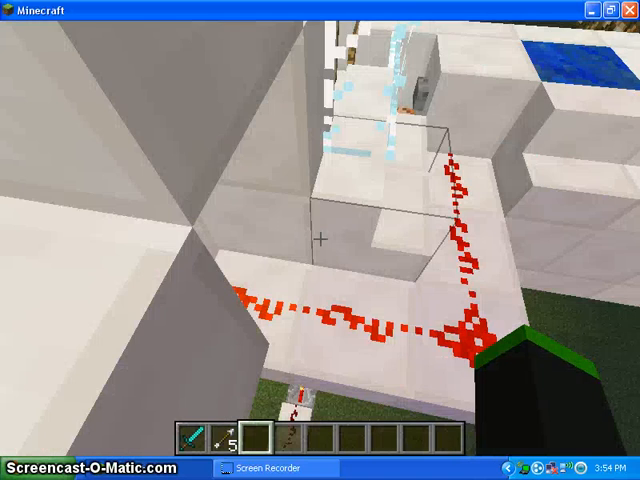
pyautogui.moveTo(320, 240)
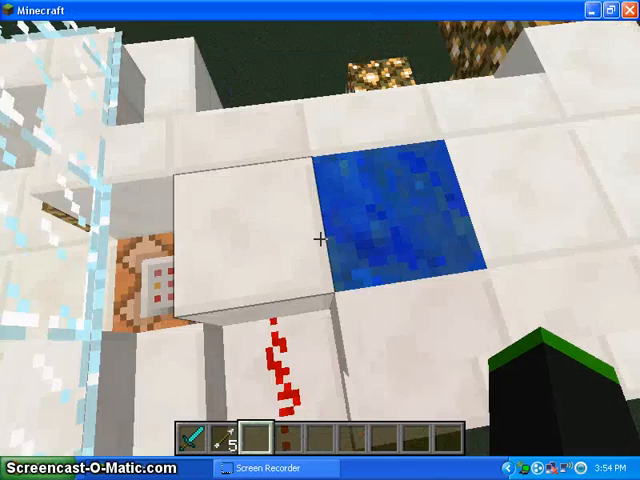
pyautogui.moveTo(320, 240)
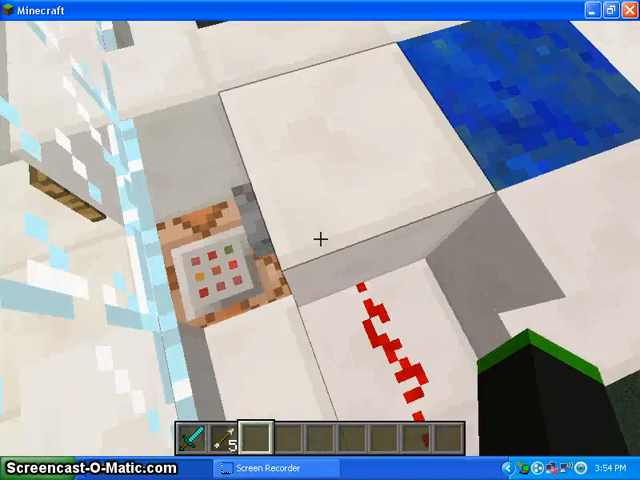
pyautogui.moveTo(320, 240)
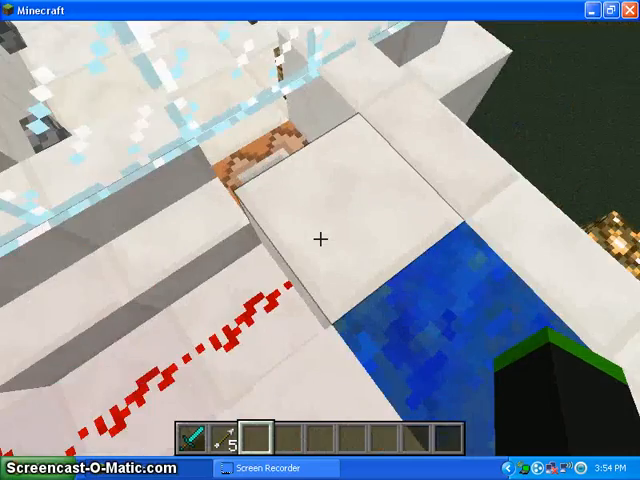
pyautogui.moveTo(320, 240)
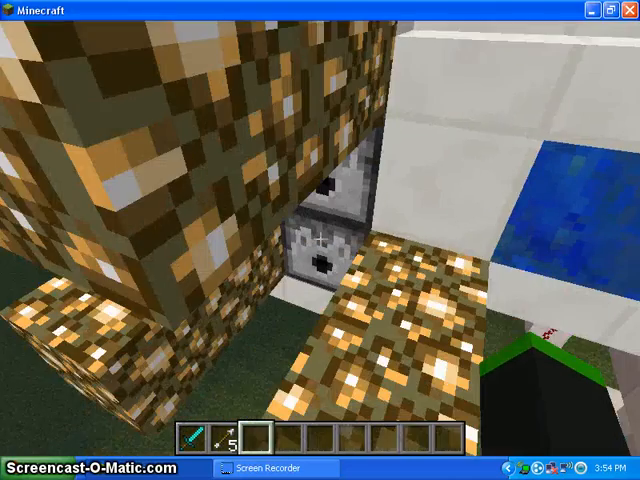
pyautogui.moveTo(320, 240)
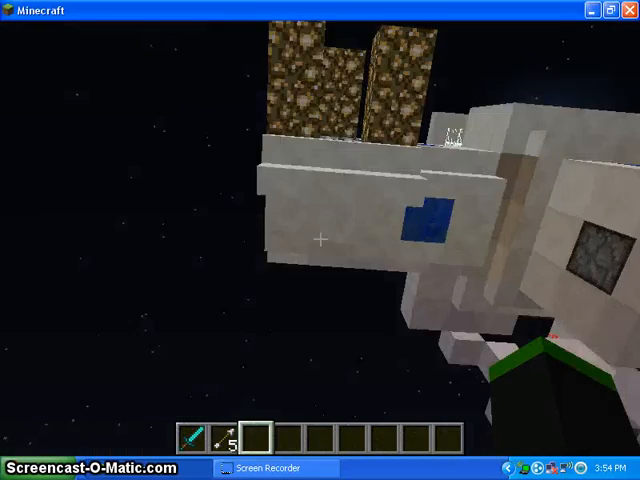
pyautogui.moveTo(320, 240)
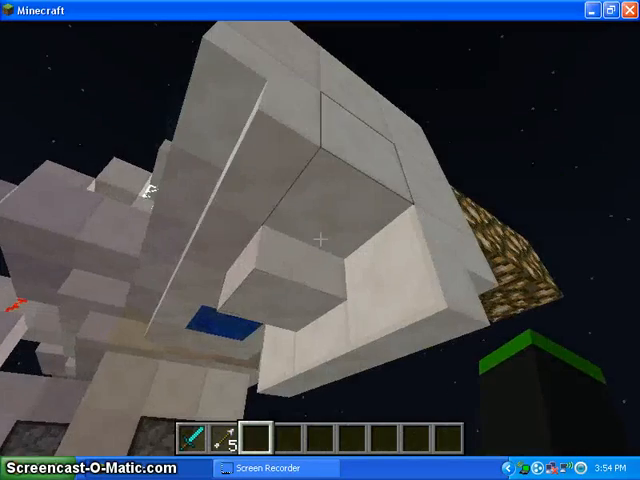
pyautogui.moveTo(320, 240)
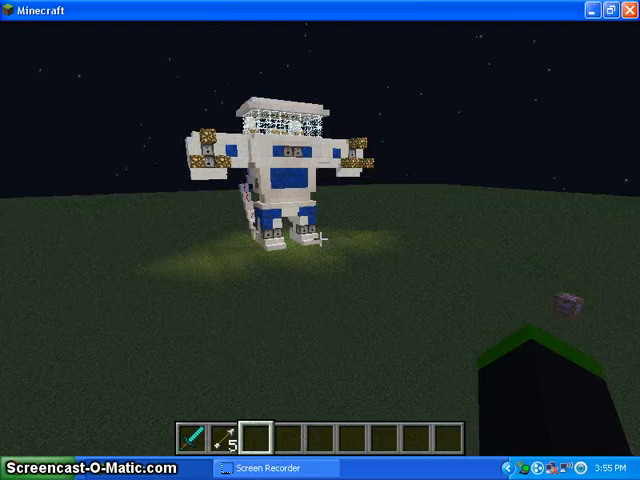
pyautogui.moveTo(320, 240)
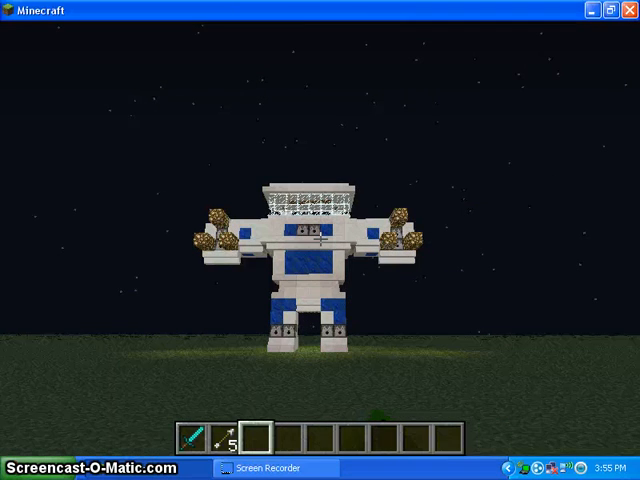